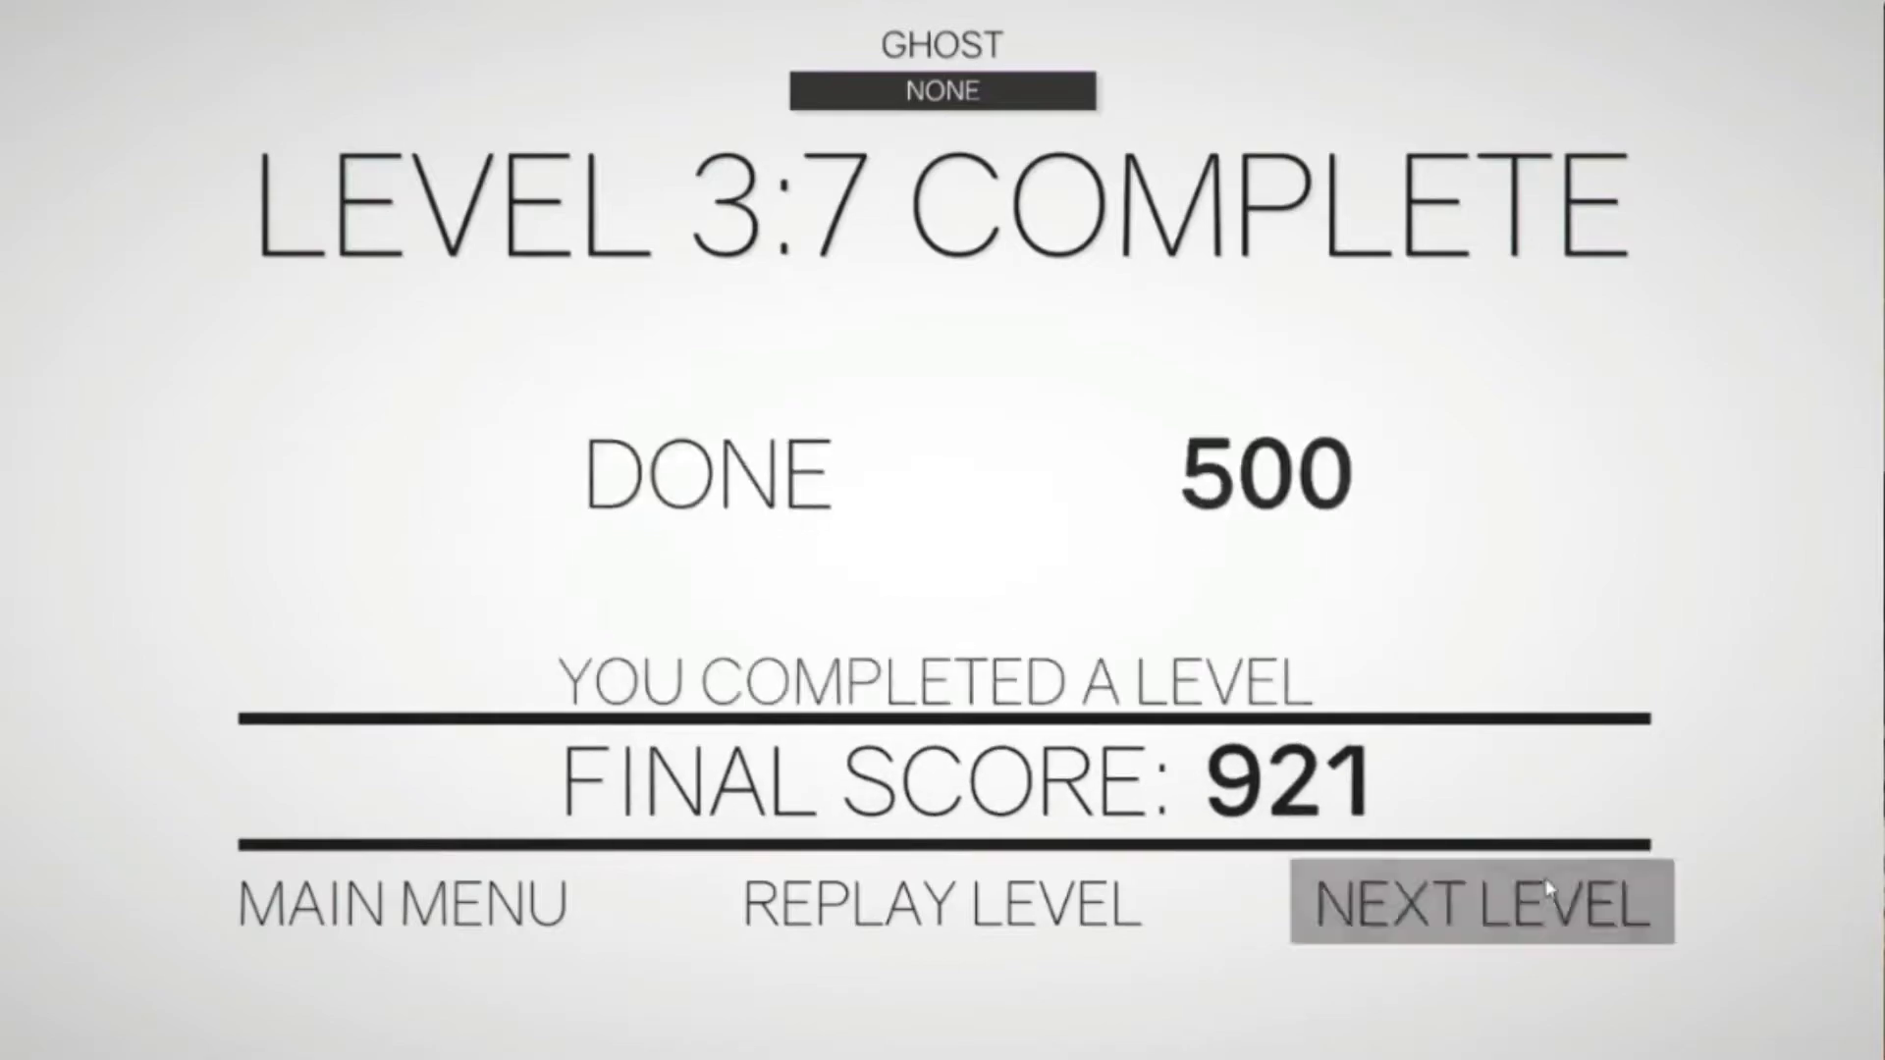
{"action": "left_click", "coordinate": [1479, 903]}
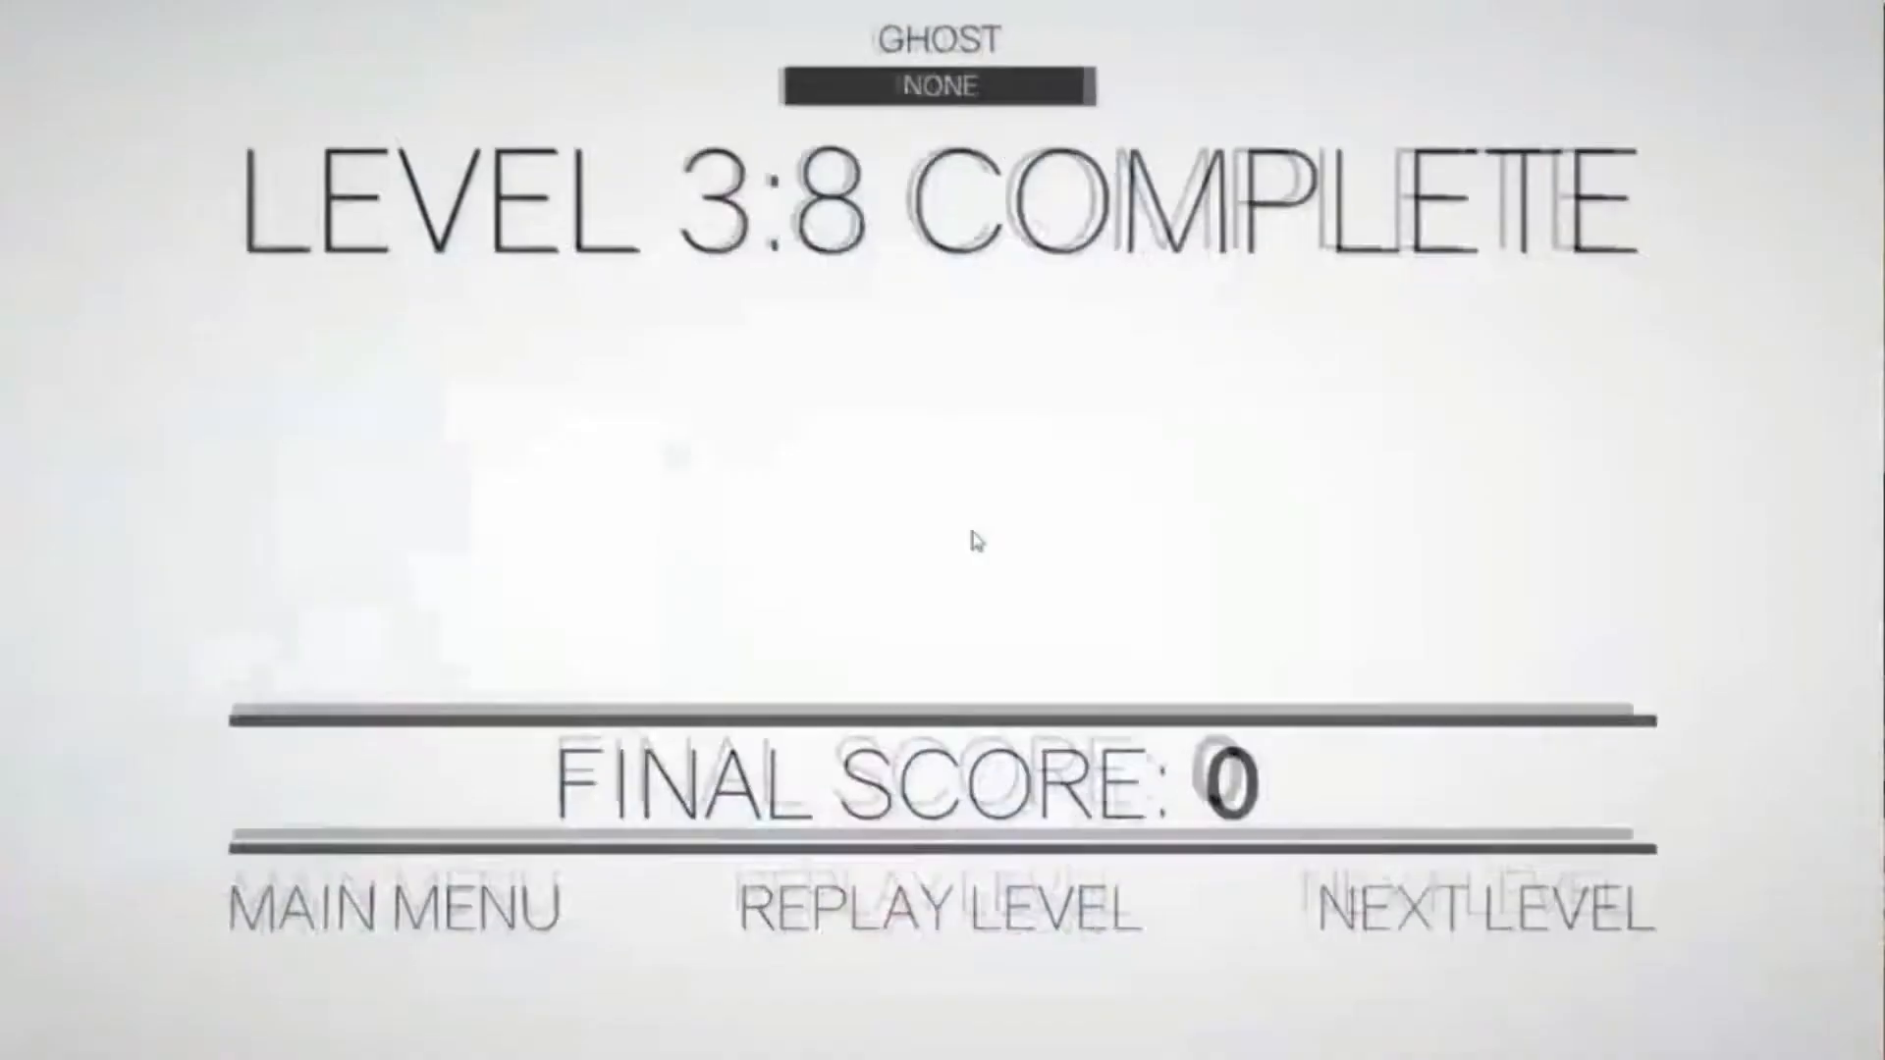
{"action": "left_click", "coordinate": [1472, 903]}
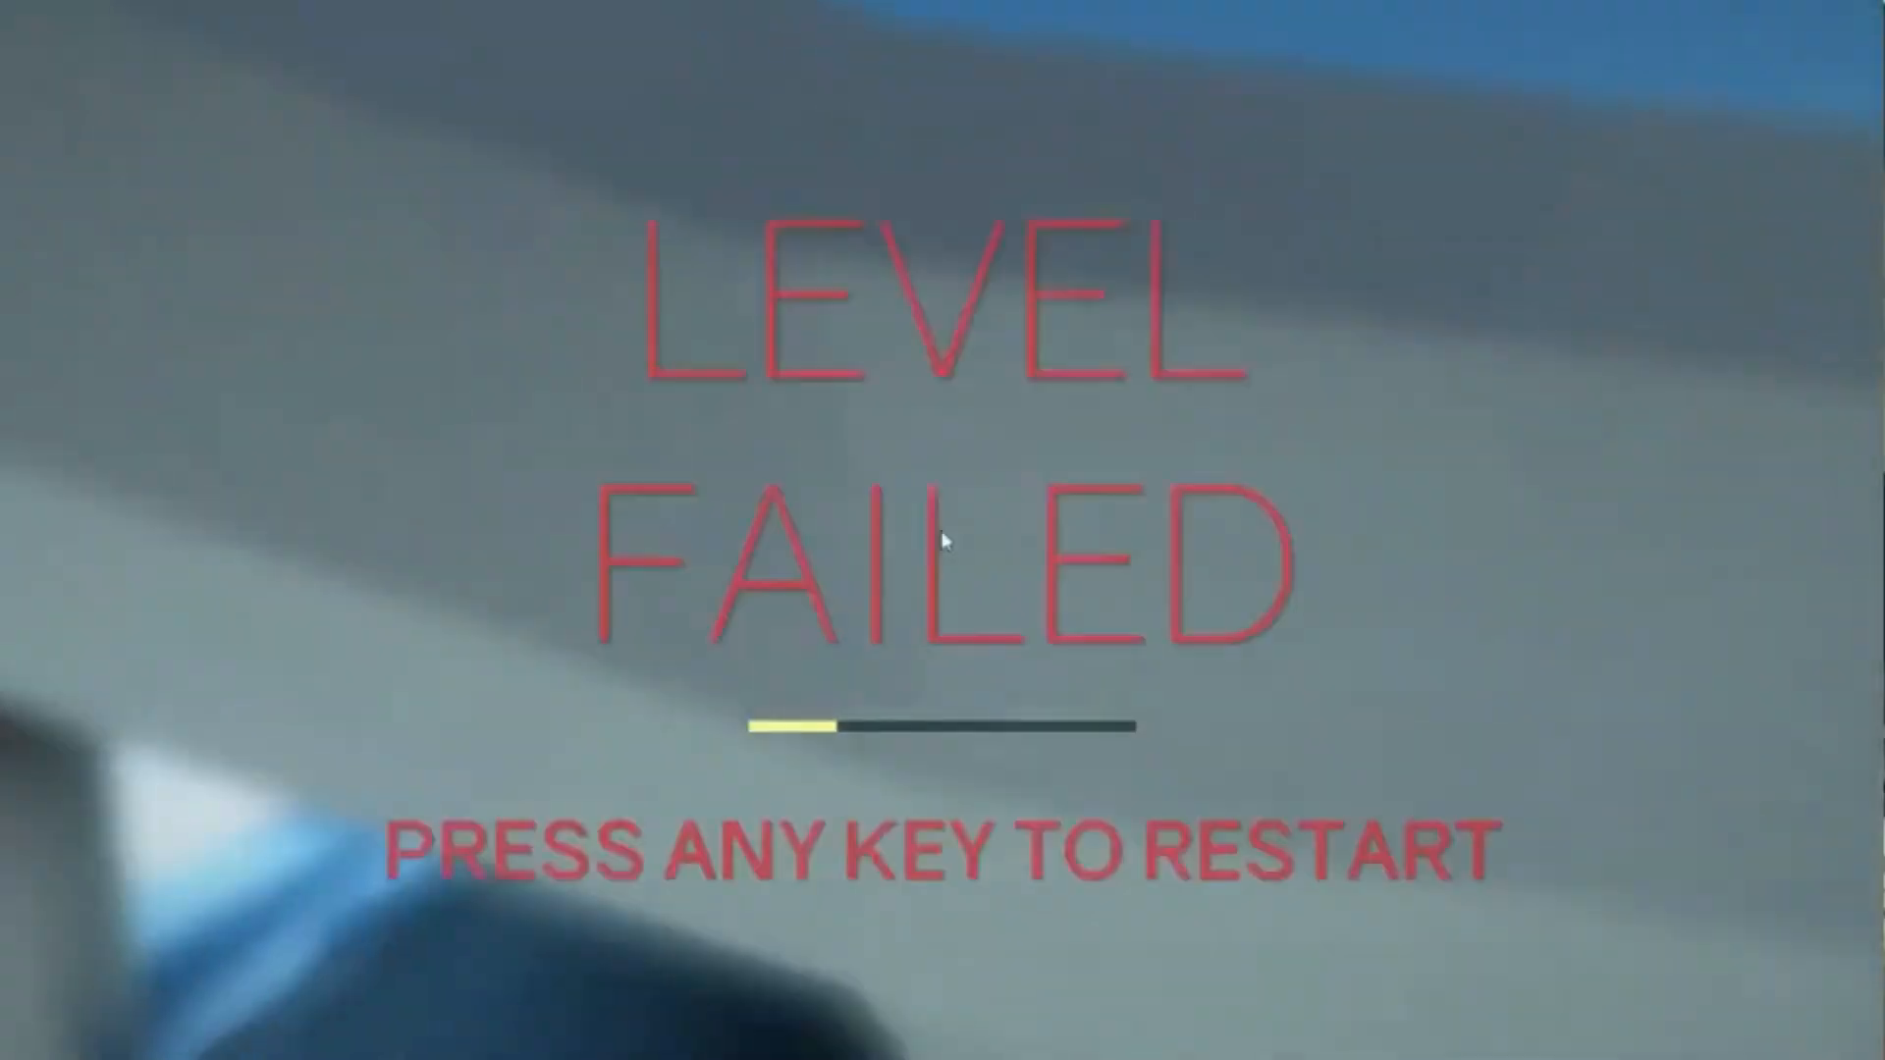
{"action": "key", "text": "space"}
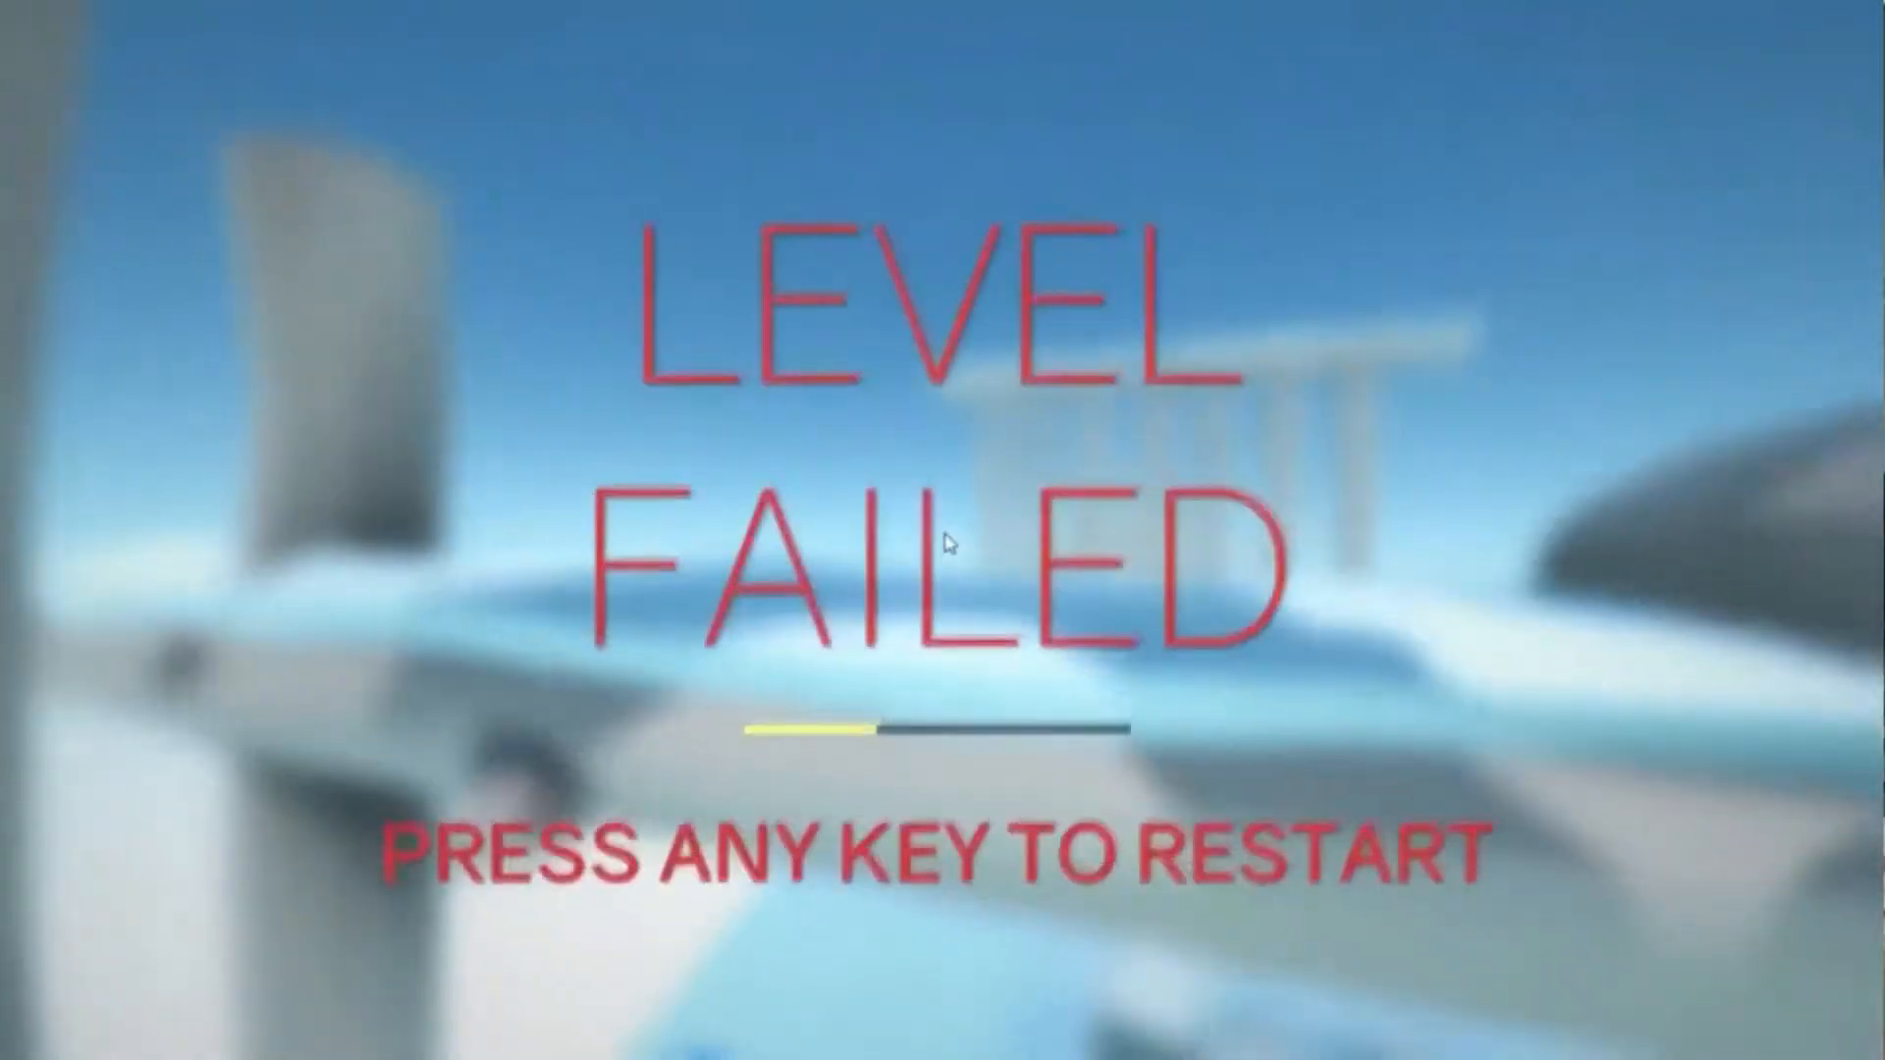
{"action": "key", "text": "space"}
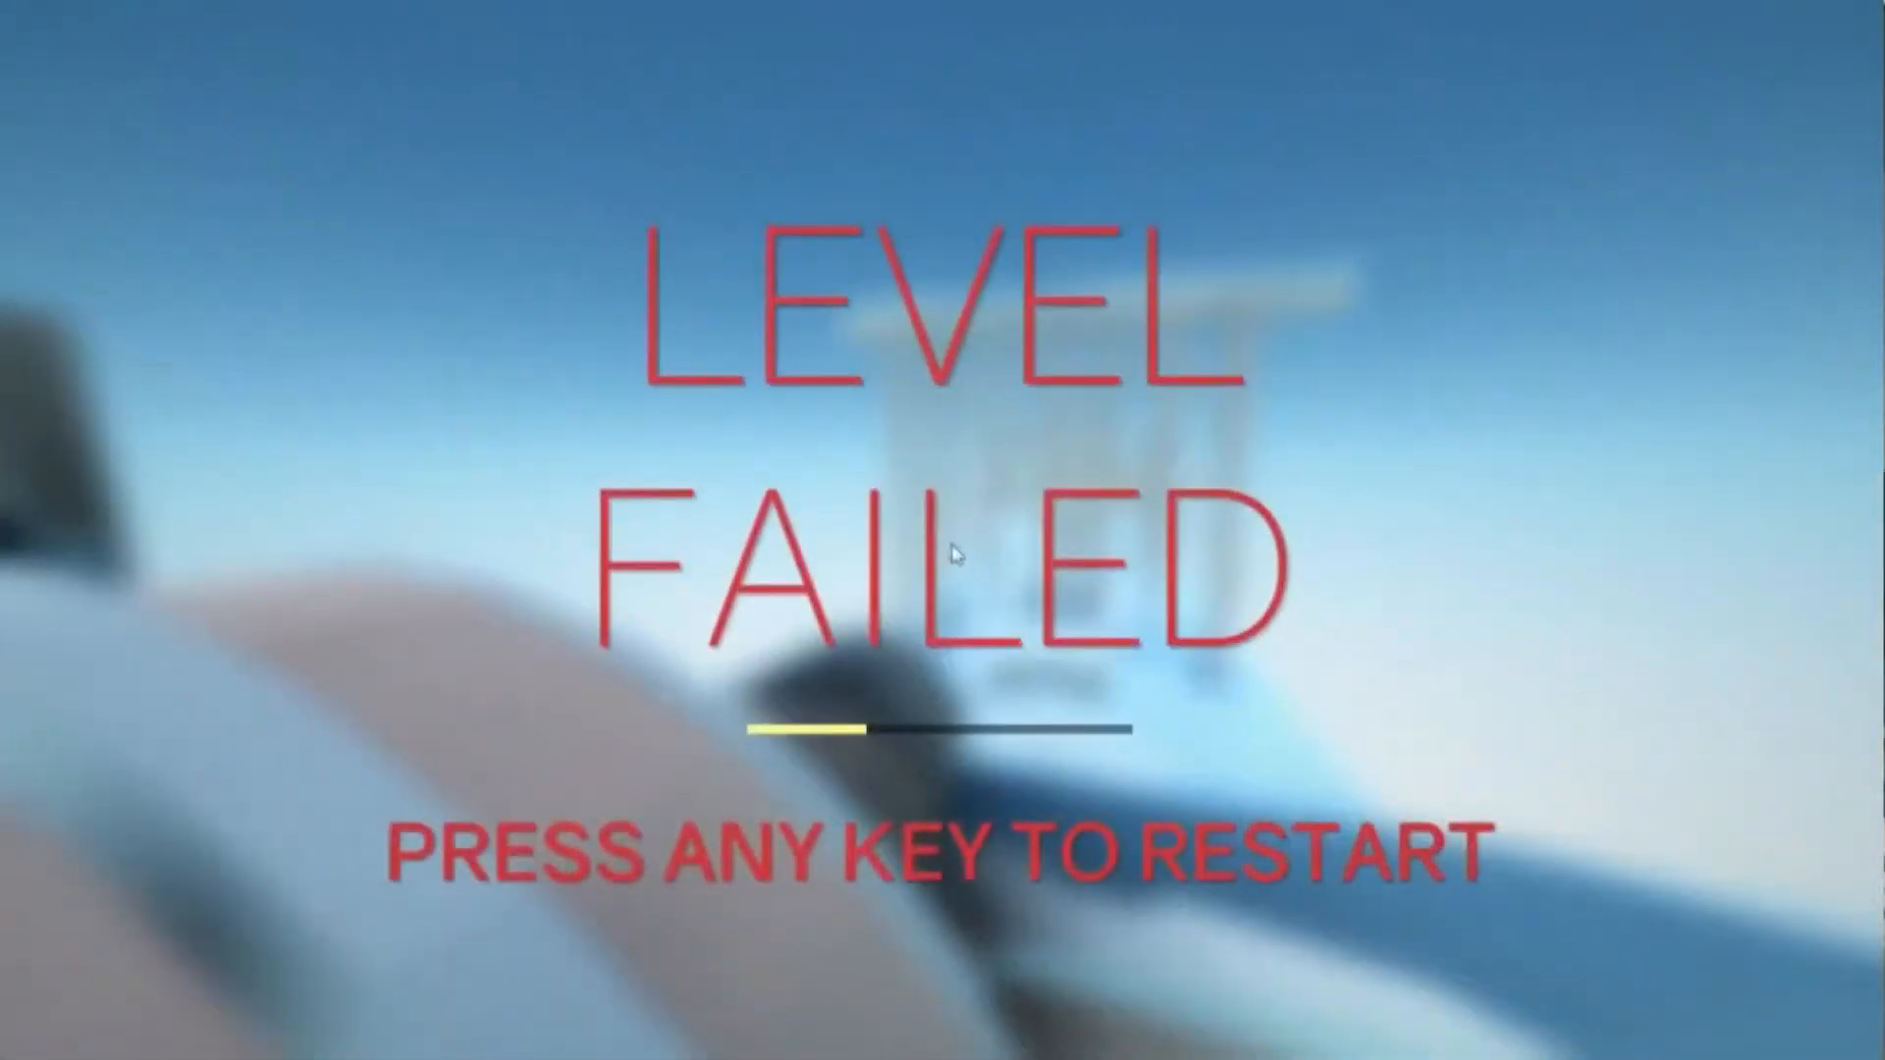
{"action": "key", "text": "space"}
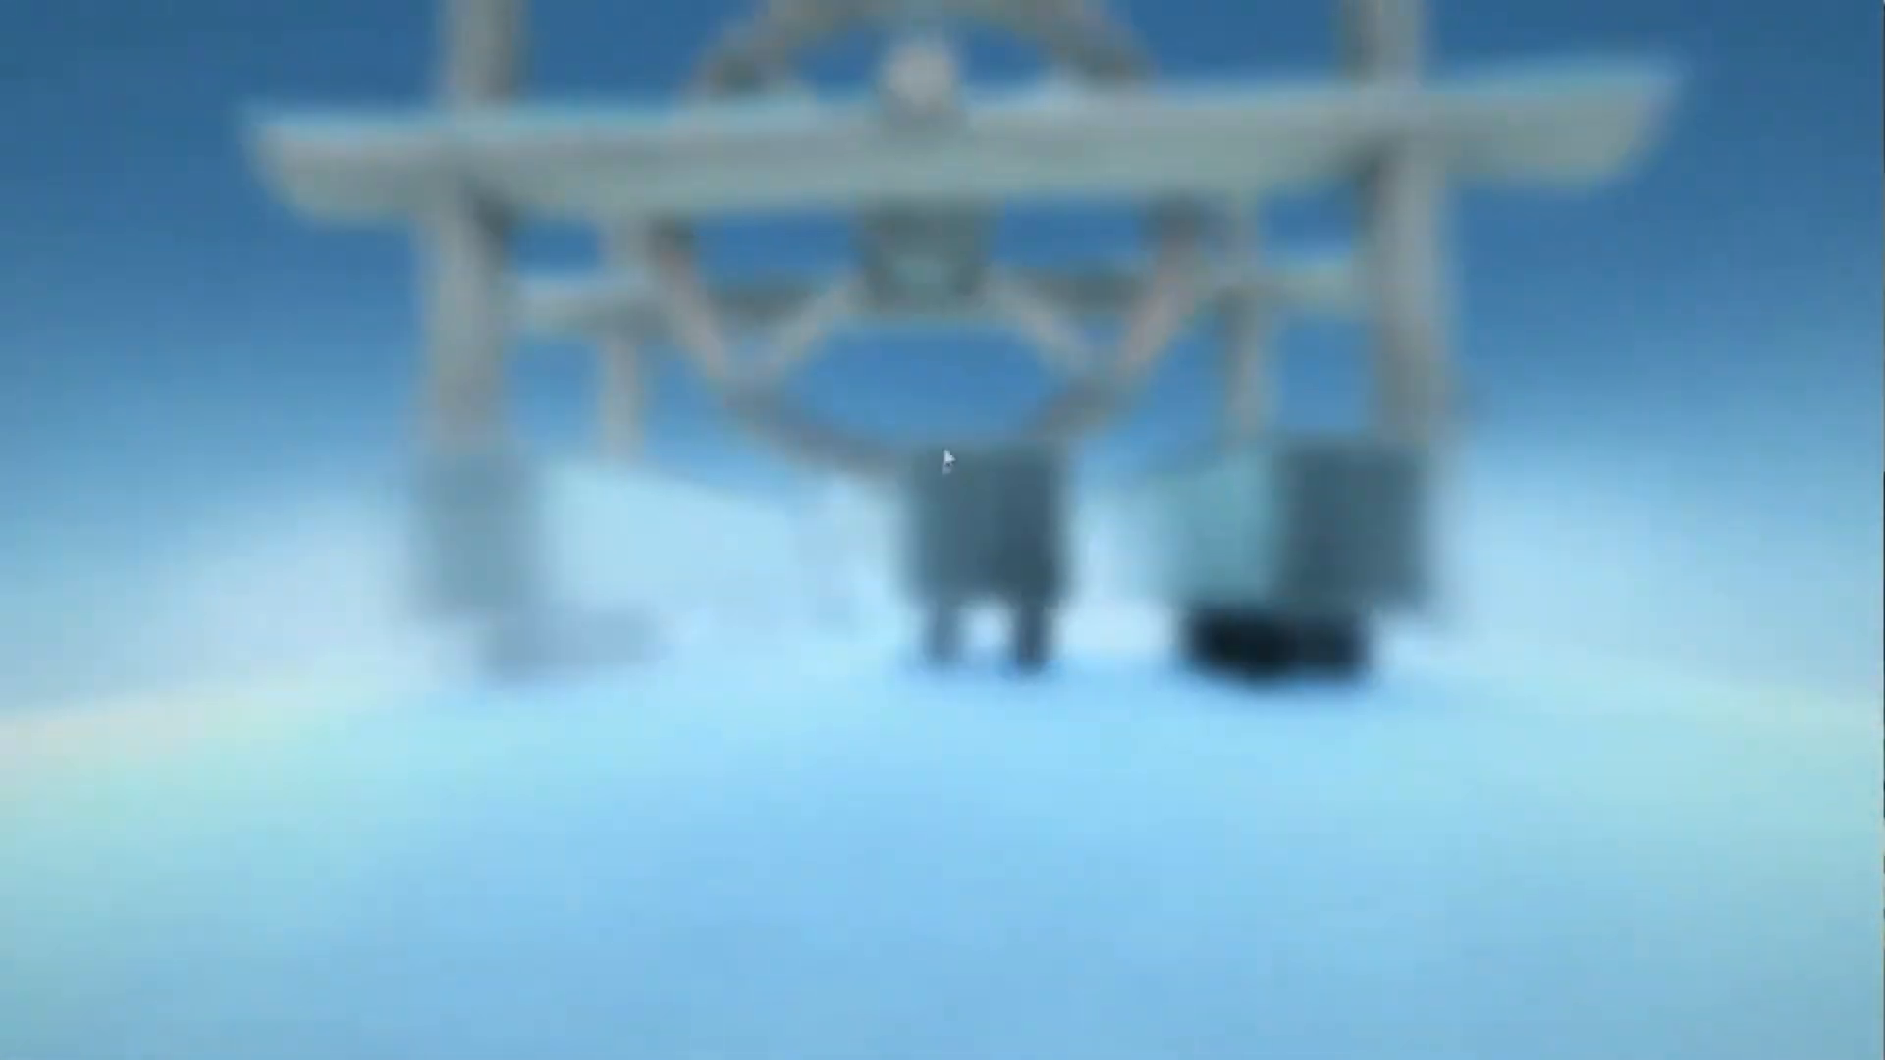